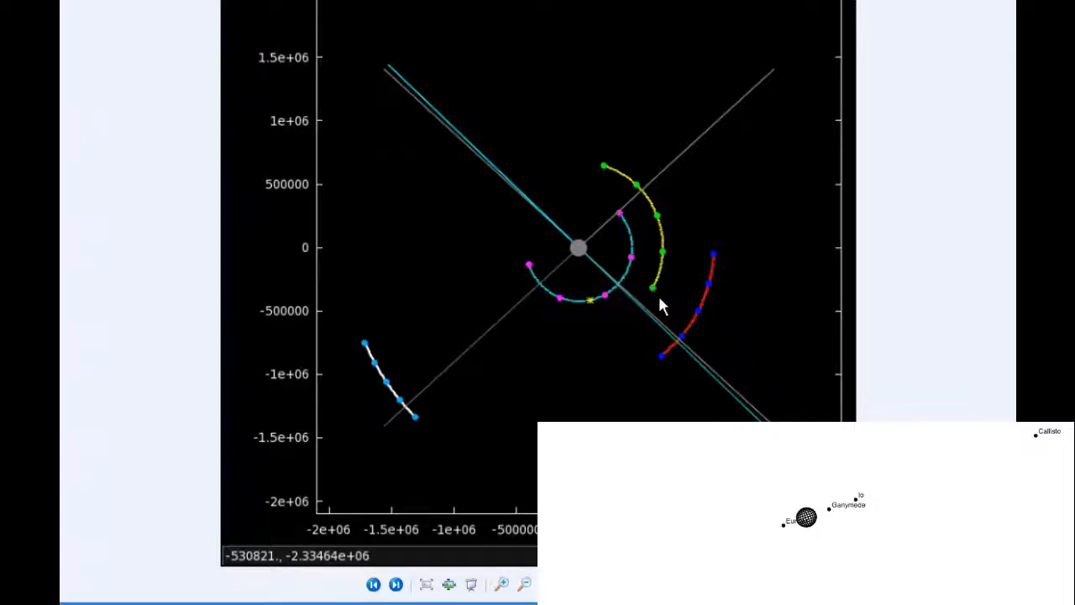
mouse_move(655, 294)
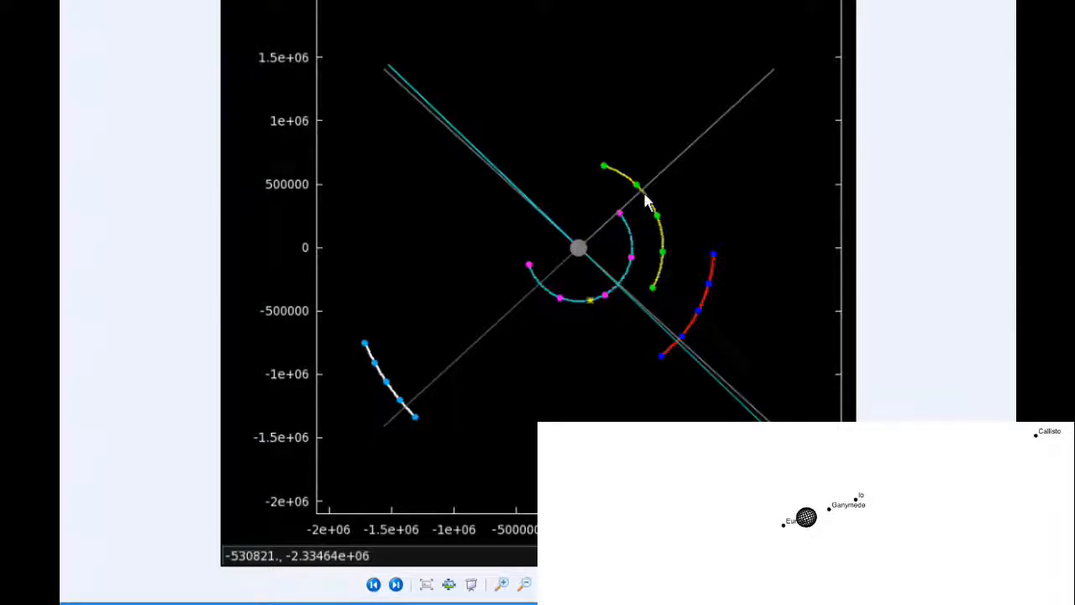
mouse_move(664, 378)
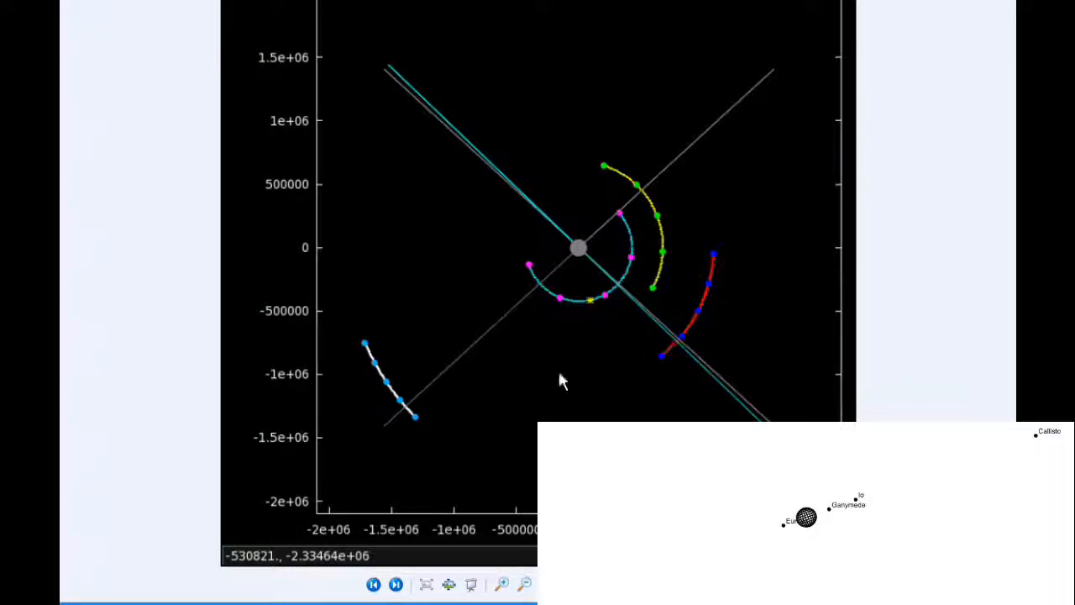
mouse_move(370, 347)
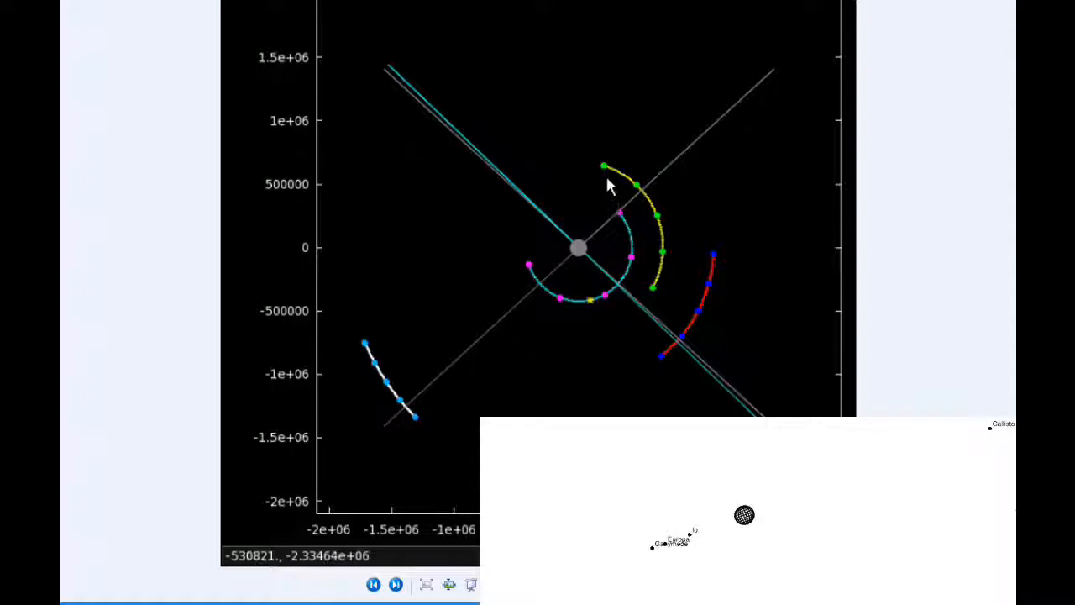
mouse_move(569, 170)
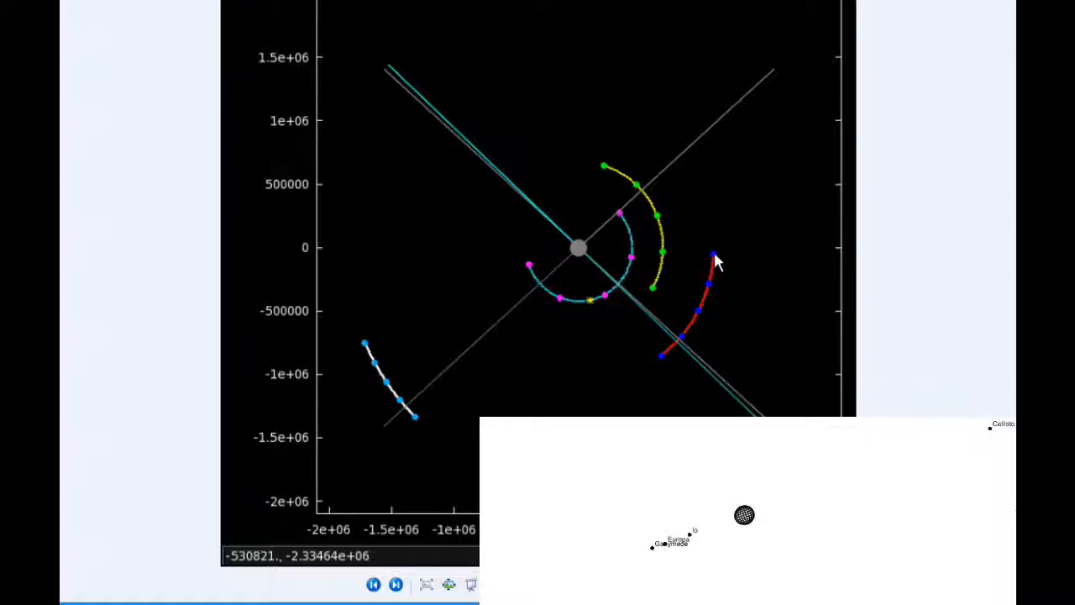
mouse_move(484, 386)
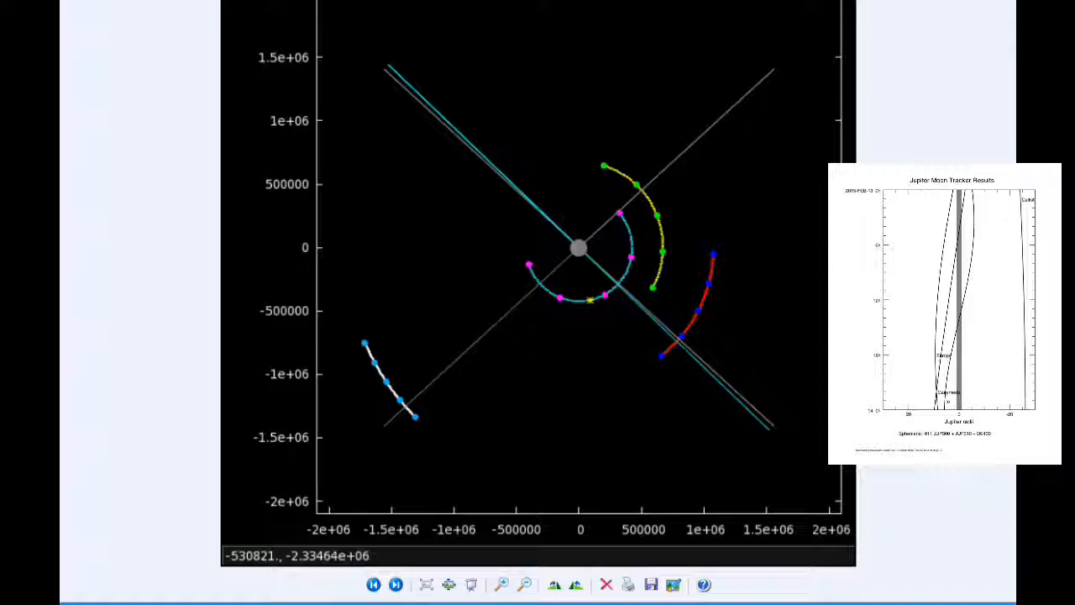
mouse_move(568, 178)
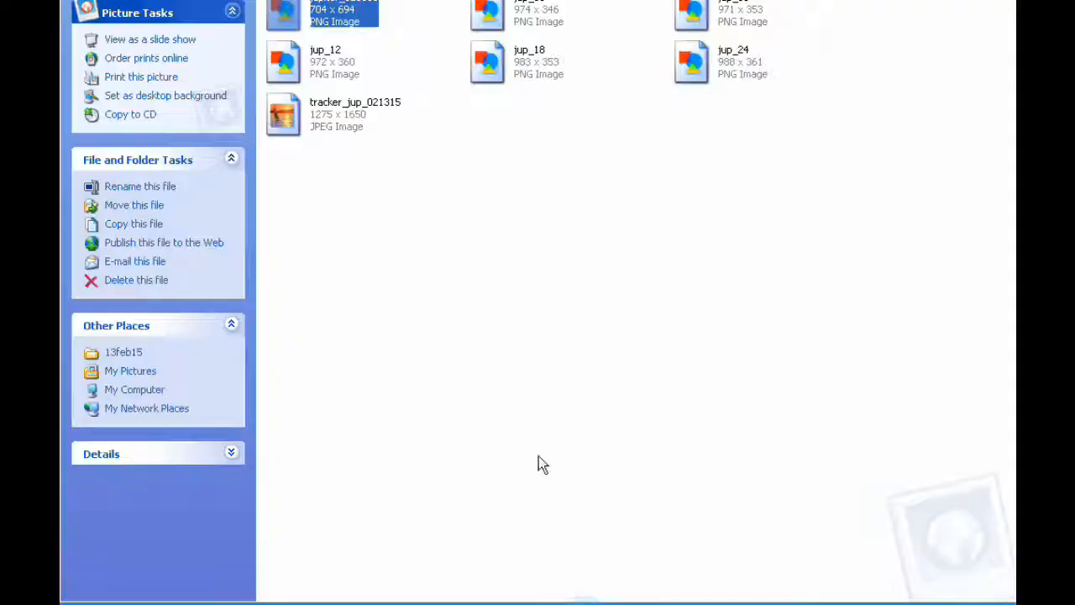
mouse_move(284, 218)
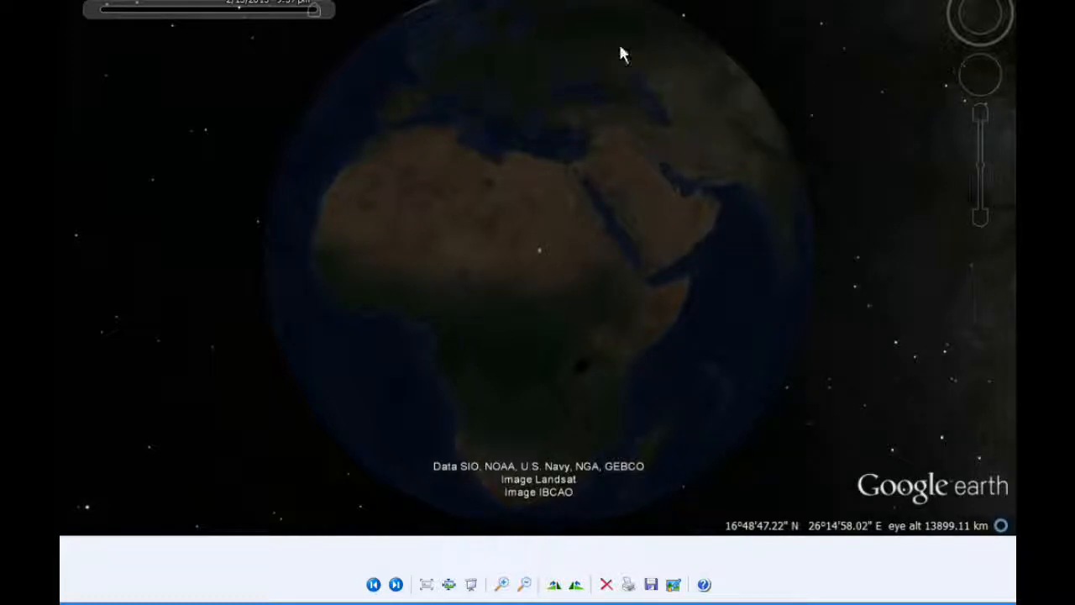
mouse_move(491, 330)
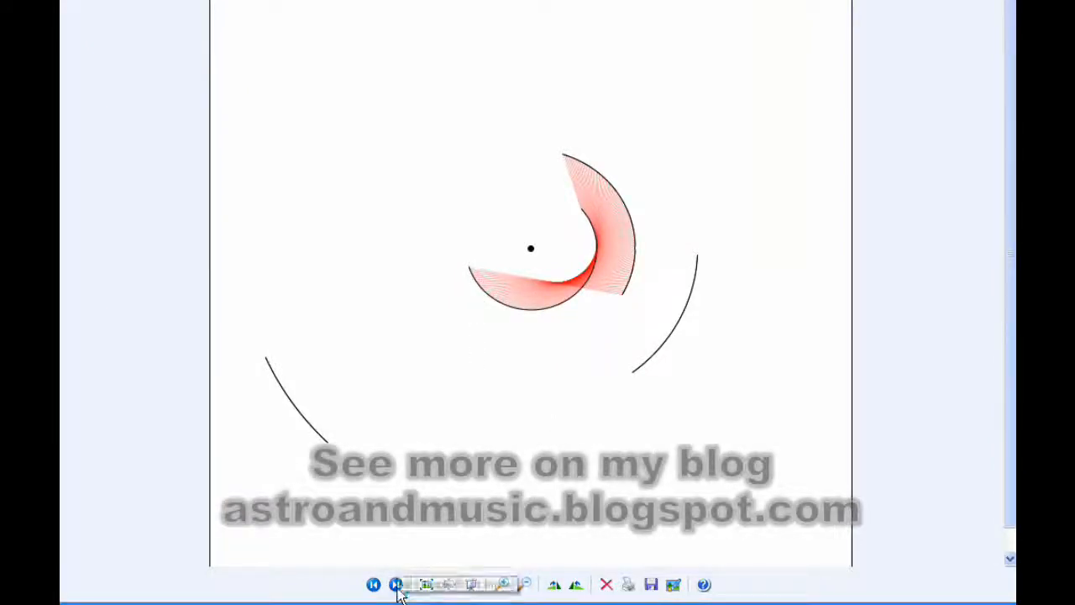
Step: Advance through the next two red orbital ribbon images of the moons
left_click(396, 585)
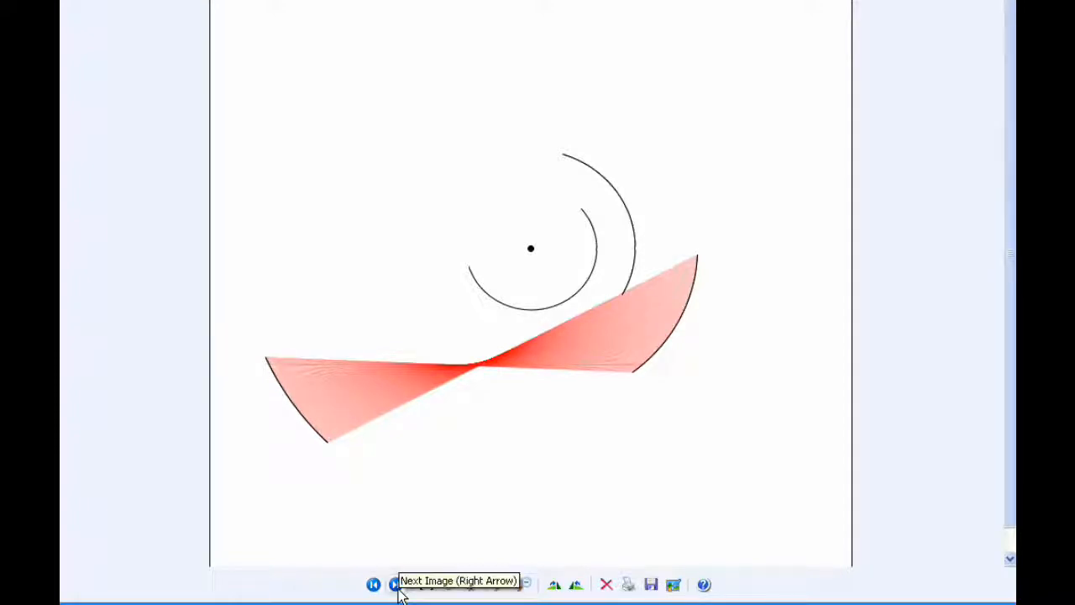
left_click(395, 585)
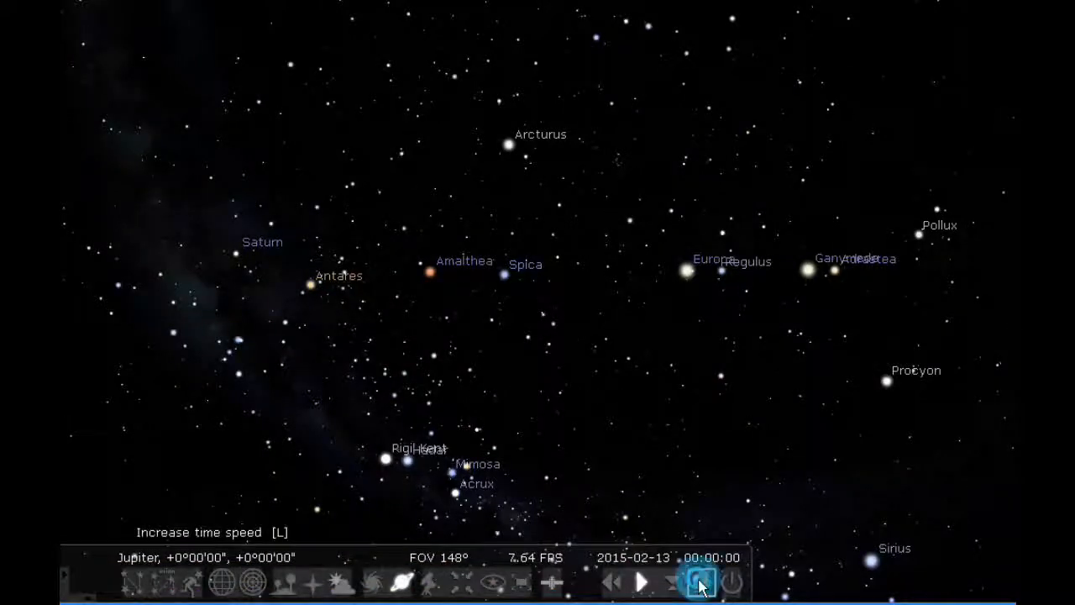
Step: Increase the time rate so the Jupiter sky runs forward toward 23:42 on 2015-02-13
left_click(697, 582)
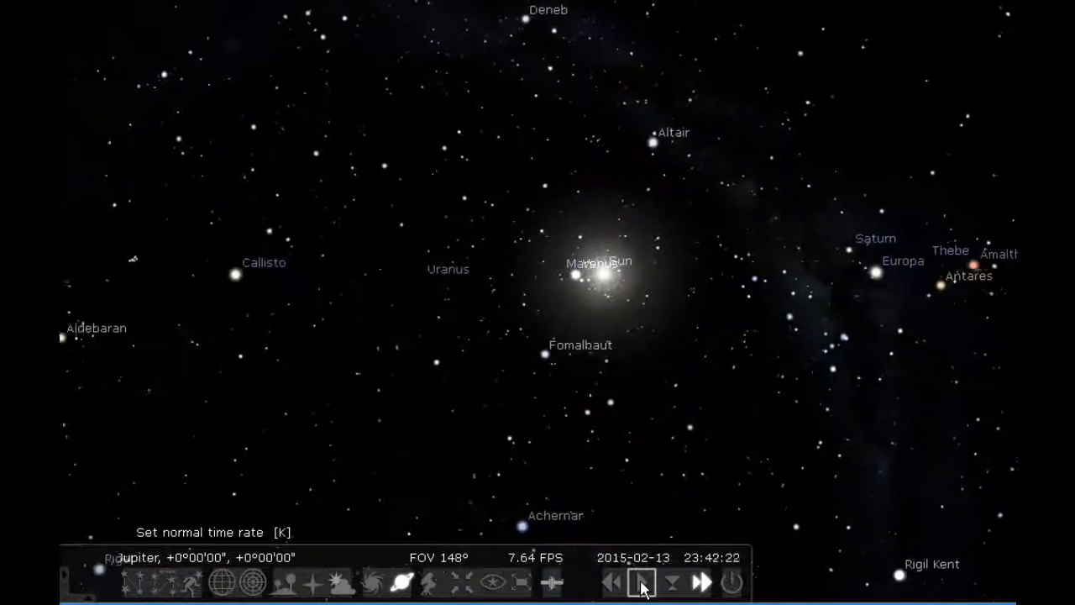
Step: Return time to its normal rate once the clock passes midnight into 2015-02-14
left_click(642, 581)
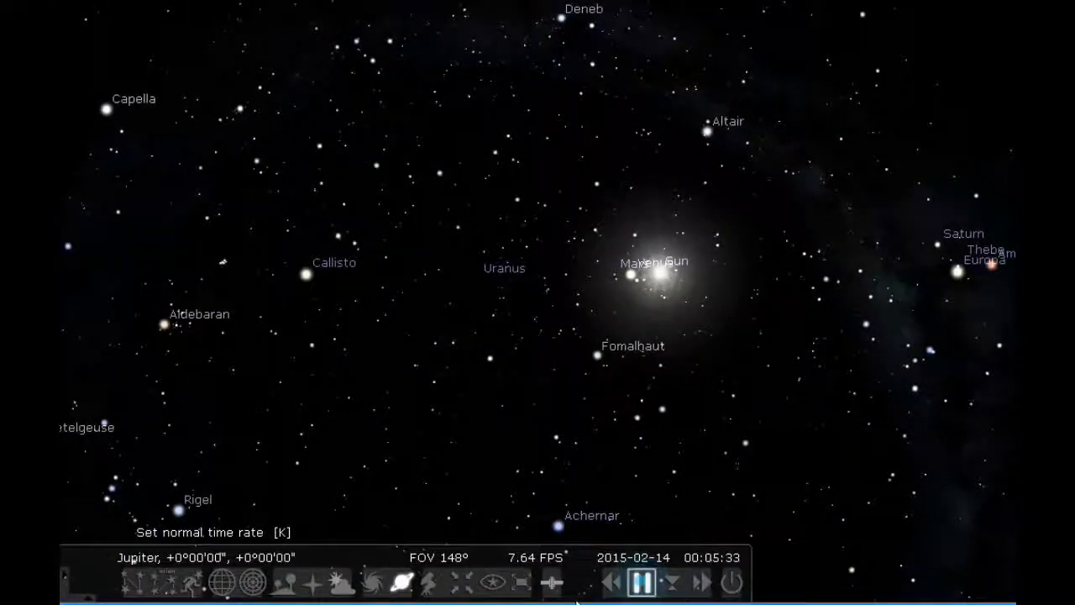